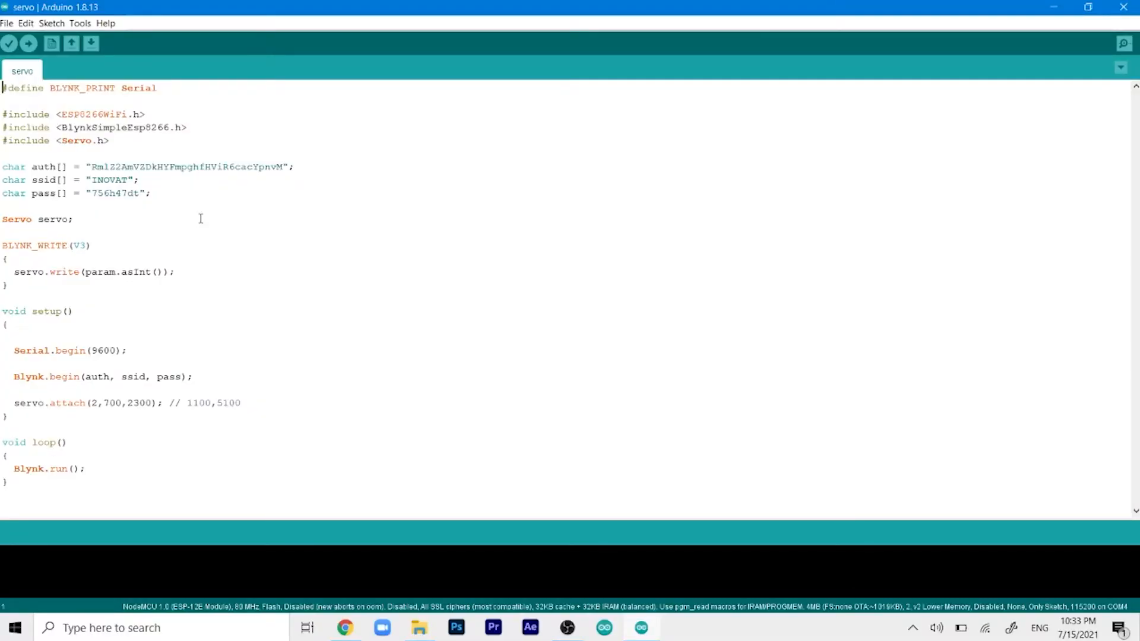
mouse_move(63, 226)
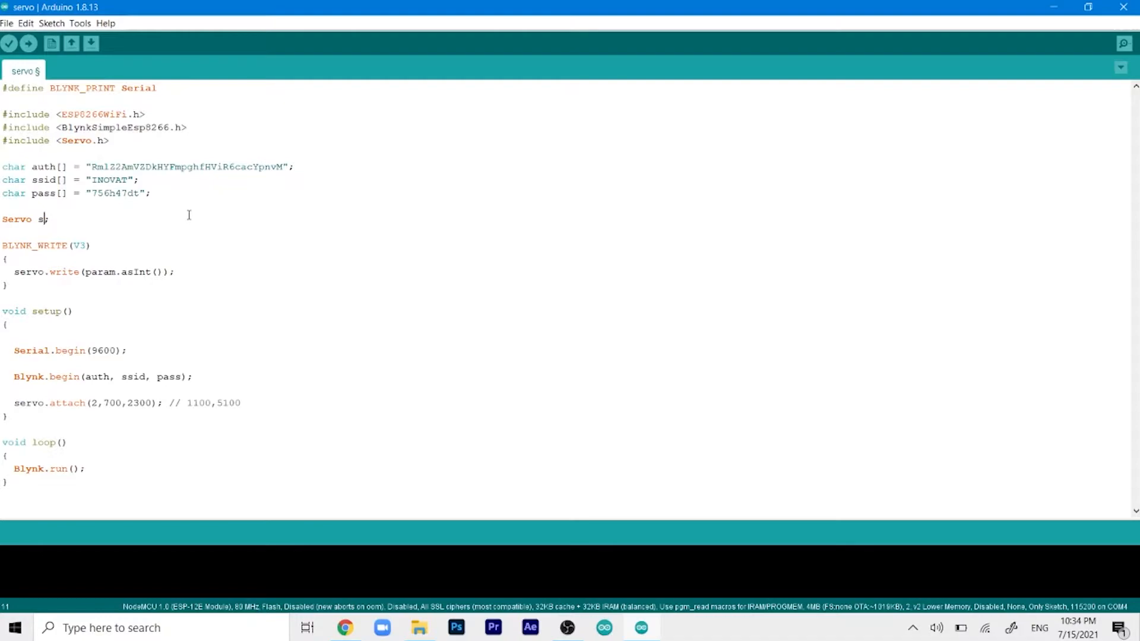
- Replace the single 'Servo servo;' declaration with four servo objects s1, s2, s3 and s4
text(1;)
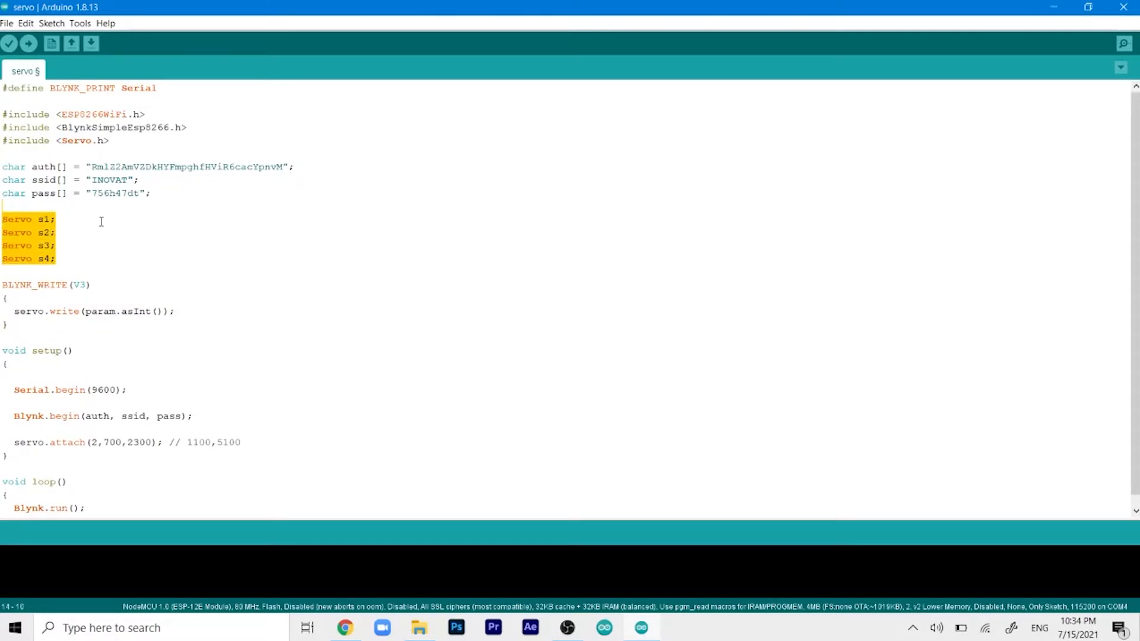
- Duplicate the BLYNK_WRITE(V3) handler into four handlers, V1–V4 writing to servos s1–s4
click(46, 271)
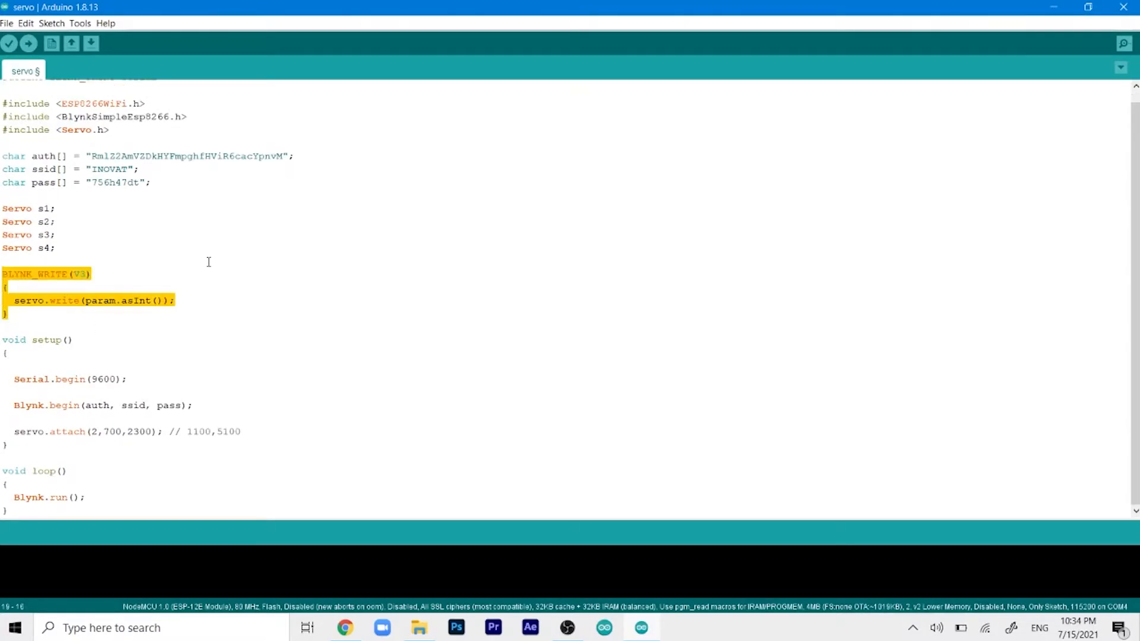
click(10, 313)
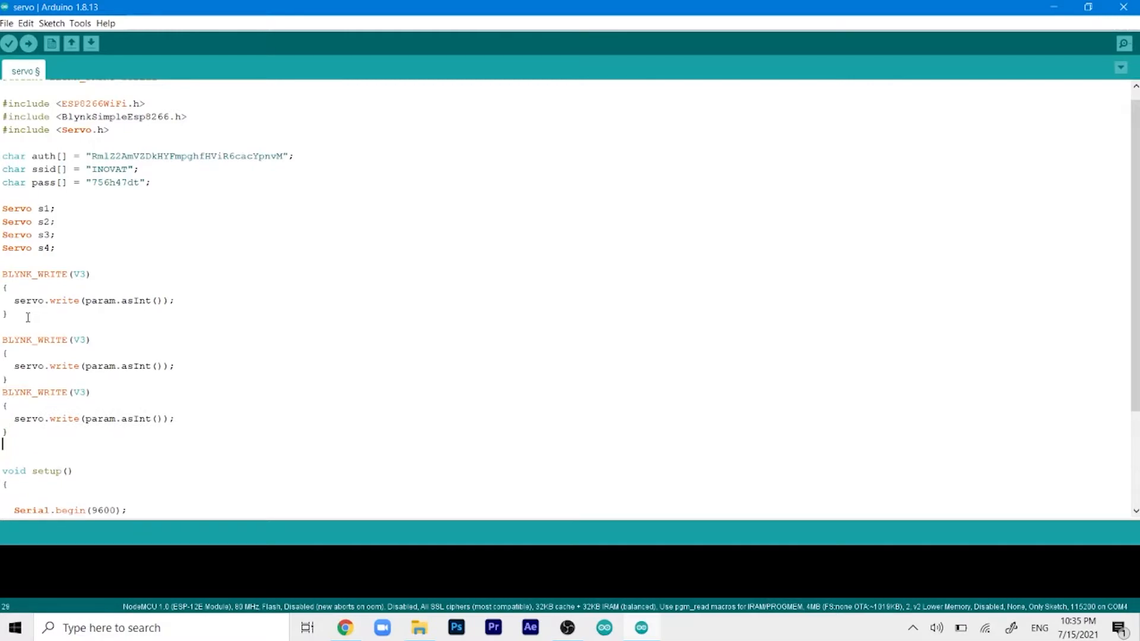
scroll(down, 3)
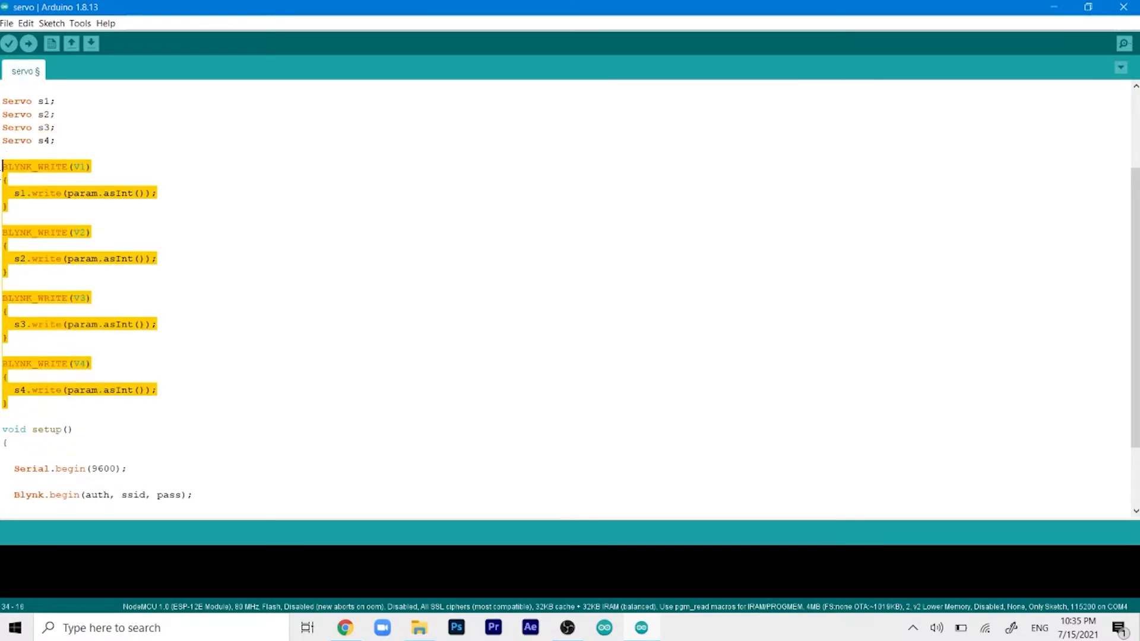
click(87, 166)
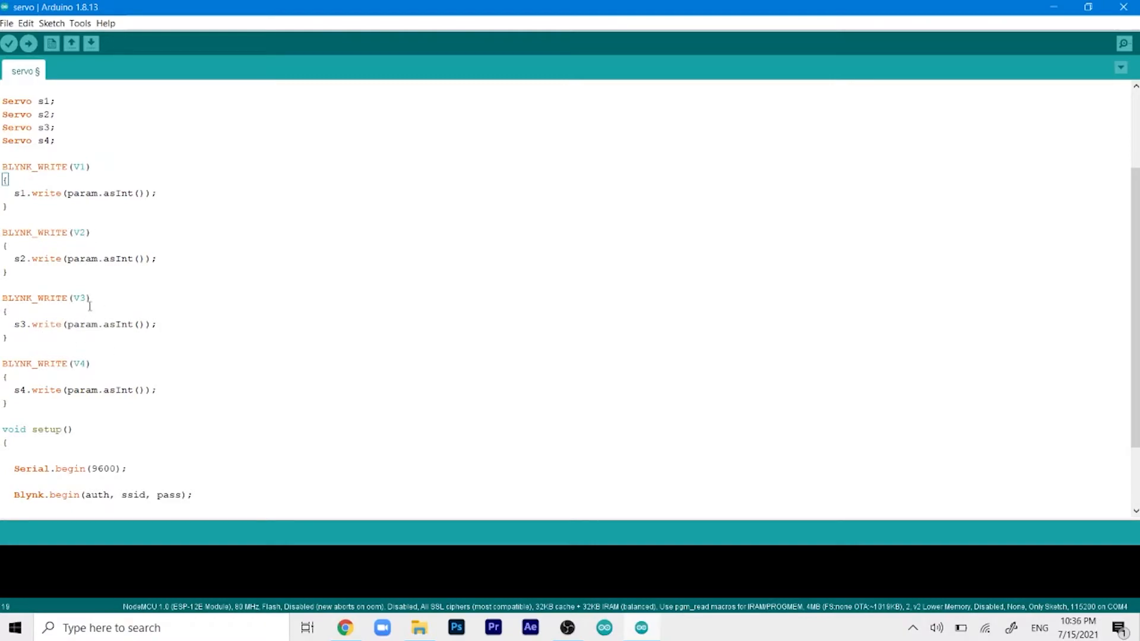
mouse_move(244, 307)
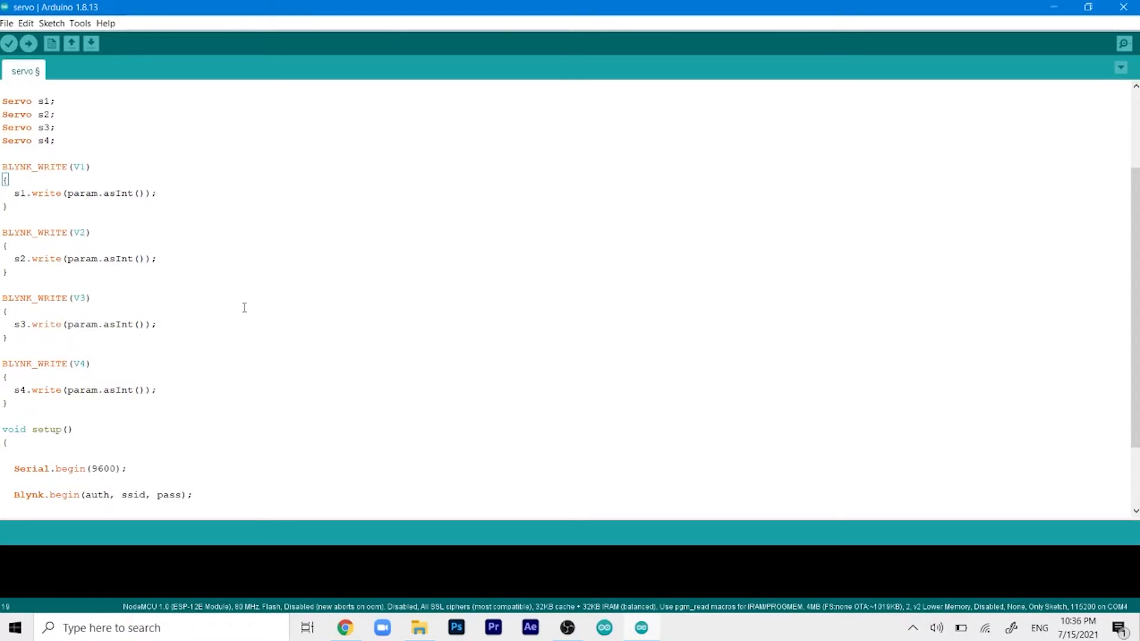
- Set the s1–s4 attach calls to pins 2, 16, 5 and 4 with 700–2300 pulse range
scroll(down, 3)
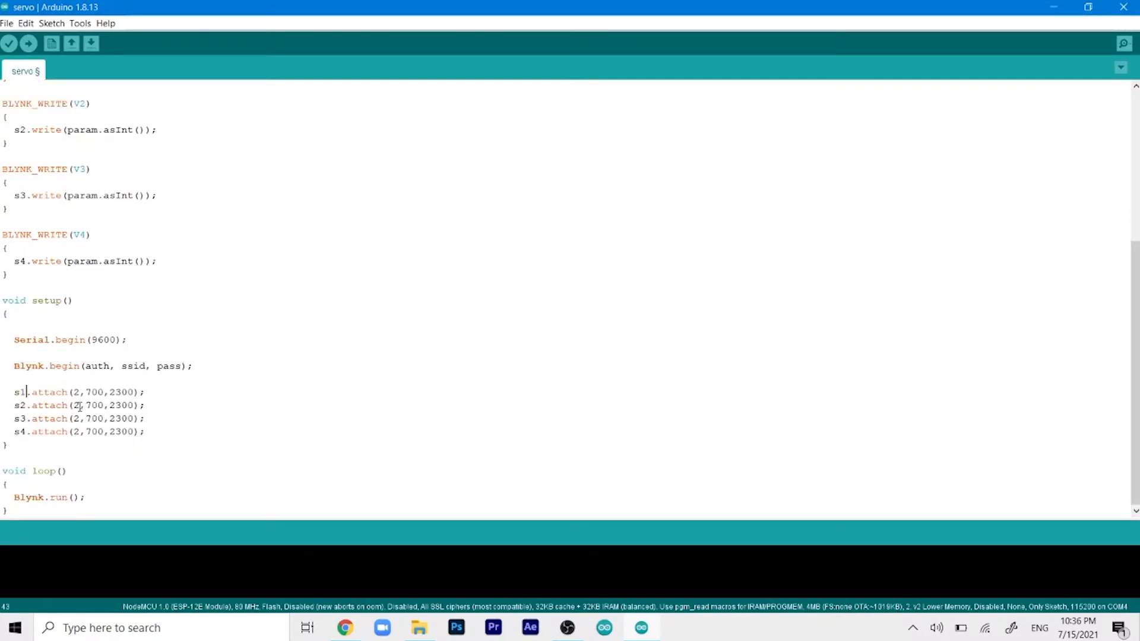
click(66, 405)
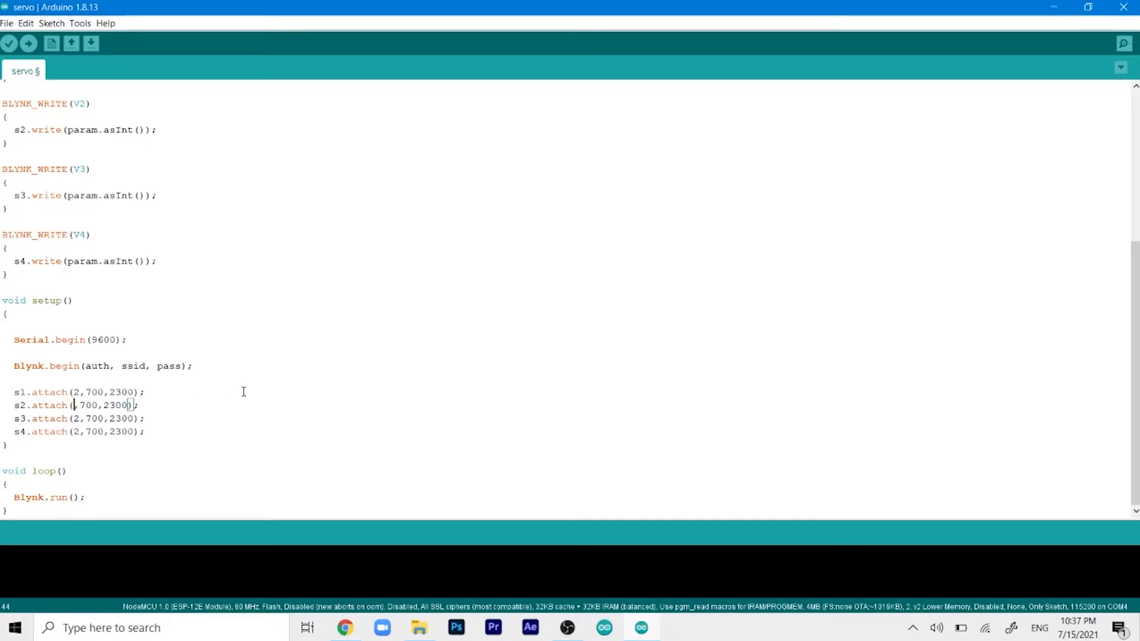
text(16)
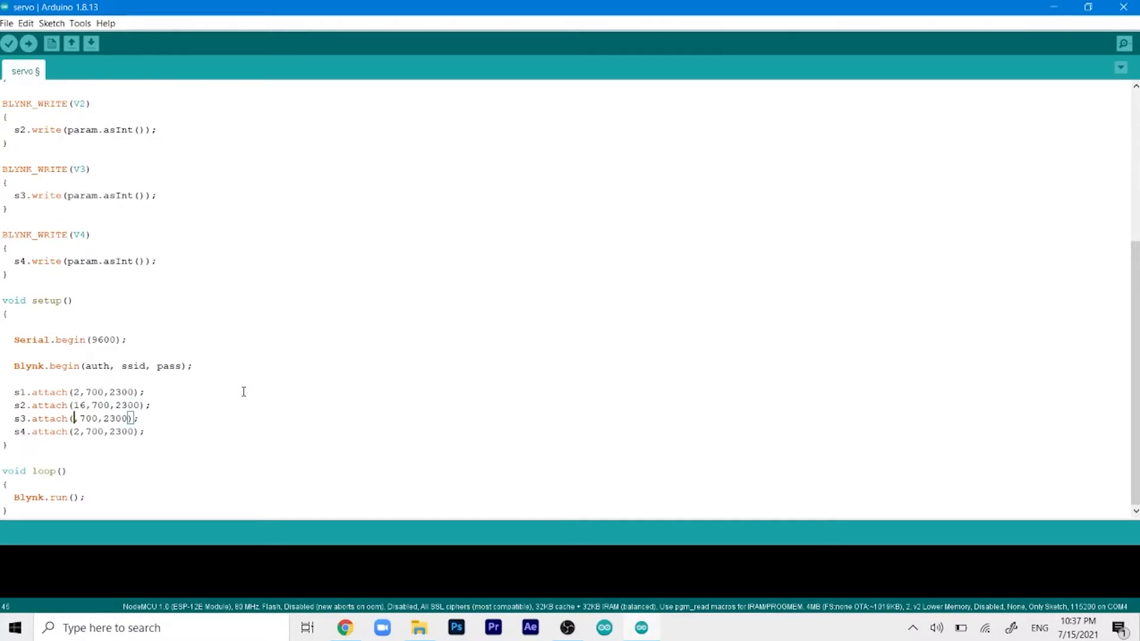
text(5)
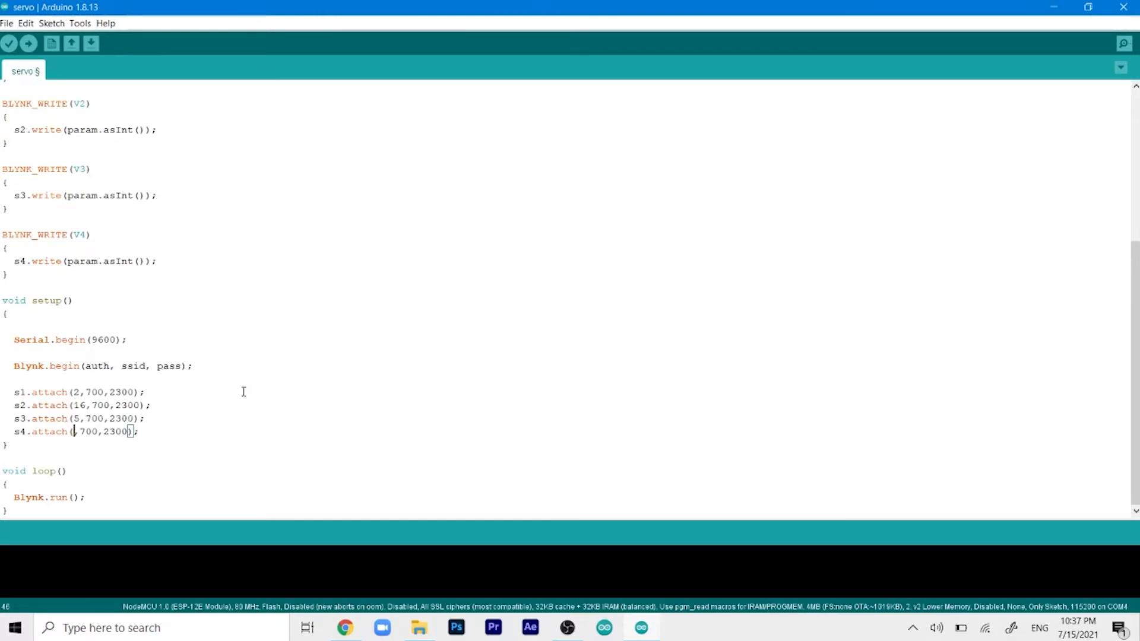
text(4)
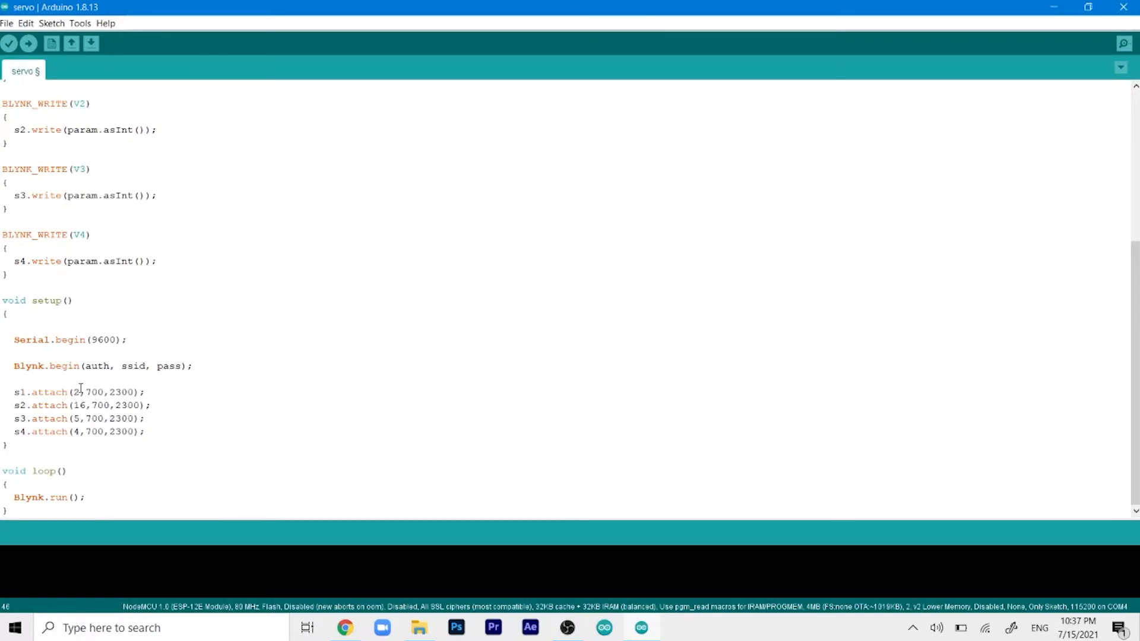
mouse_move(210, 431)
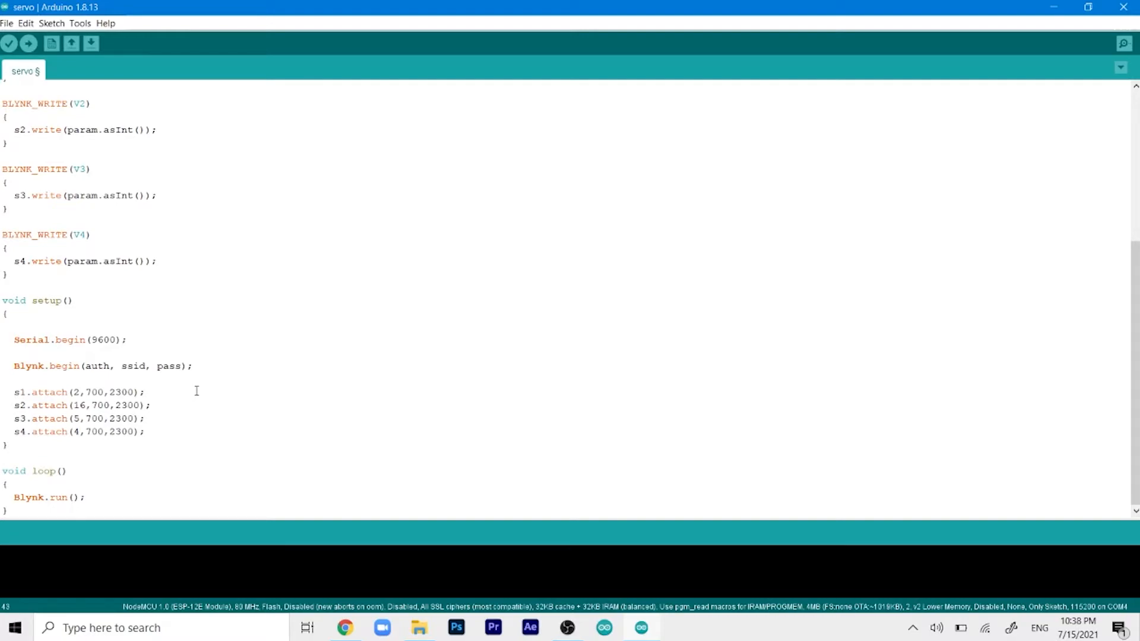
text(// D4)
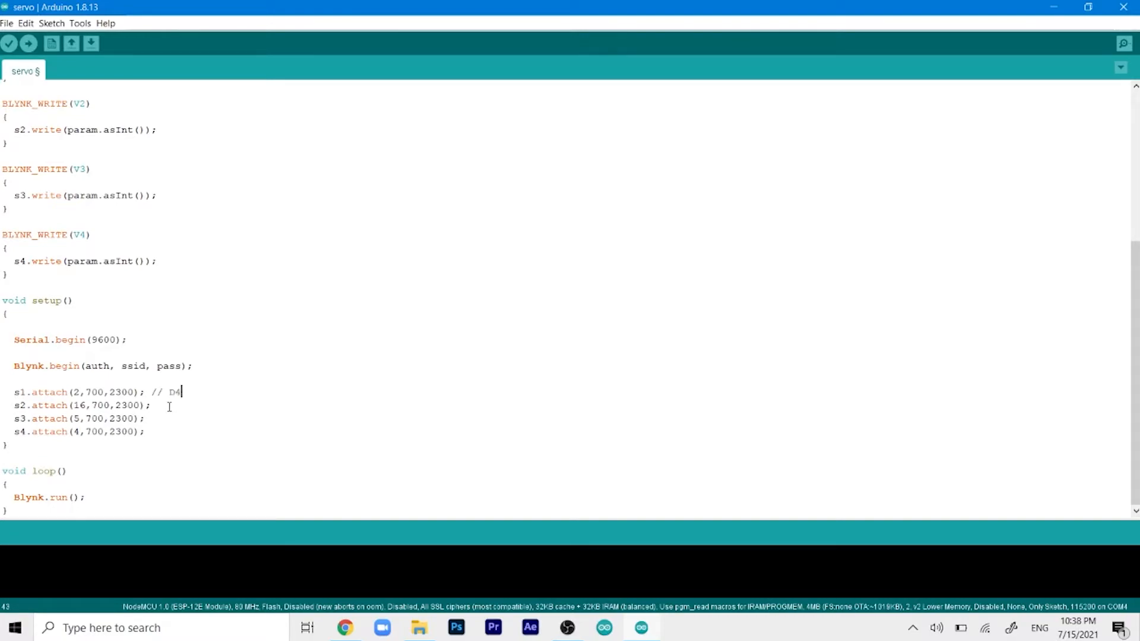
text(//)
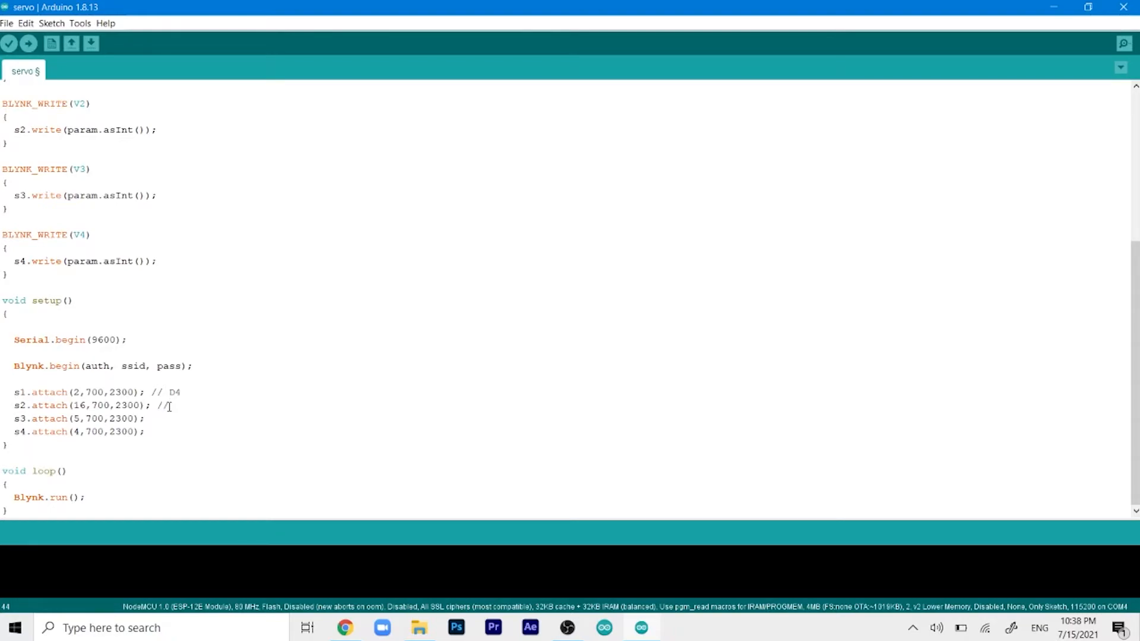
text(D0)
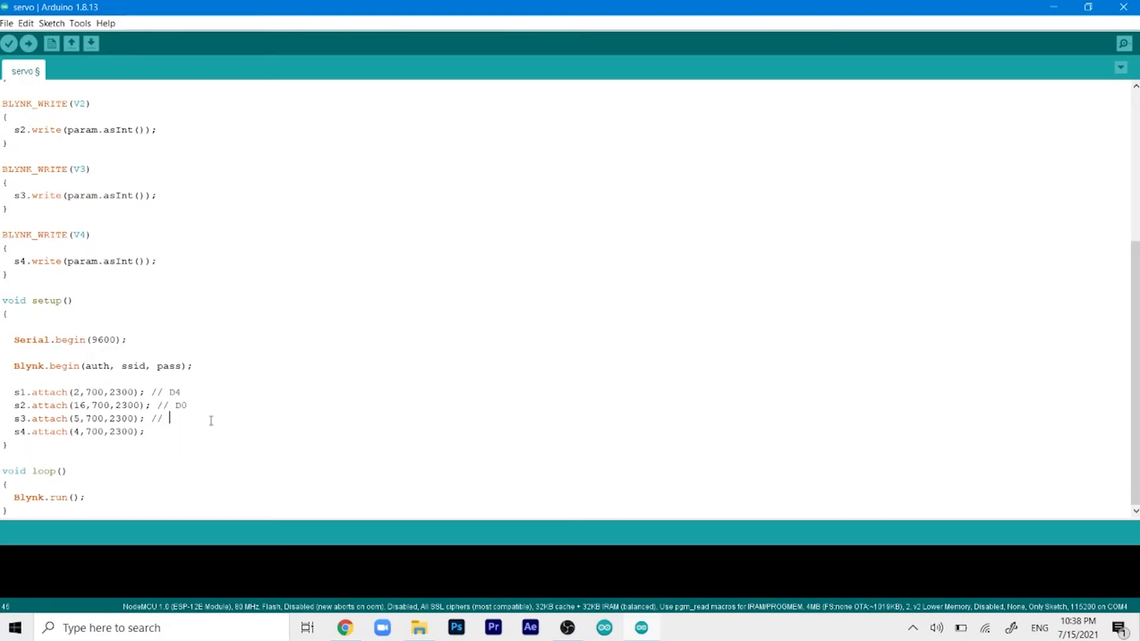
text(D1)
click(80, 430)
text( //)
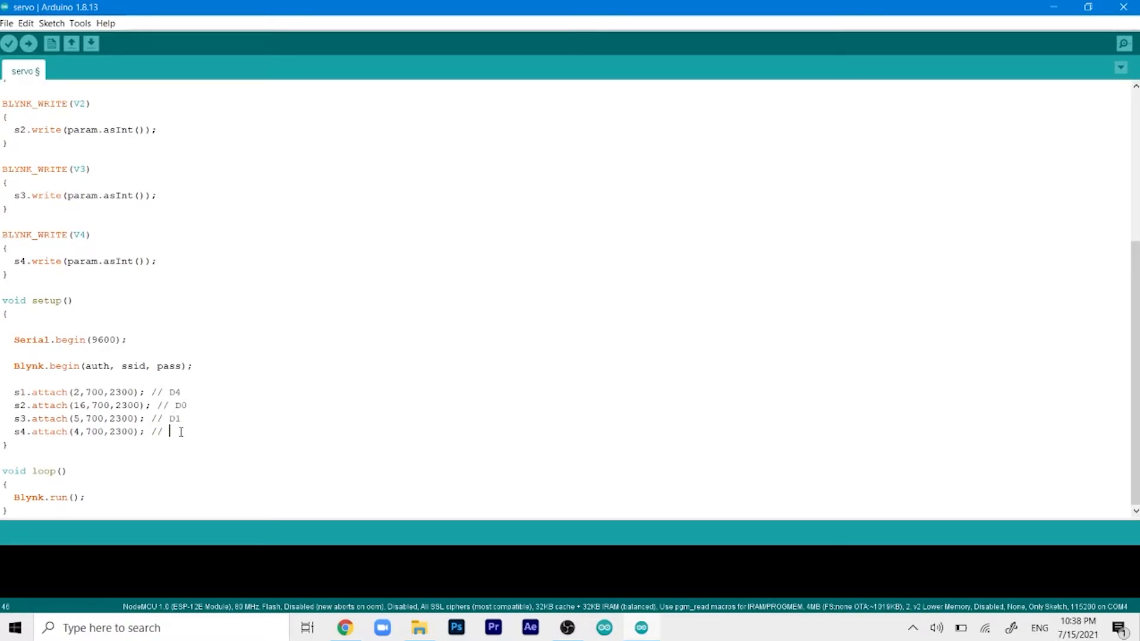
text(D2)
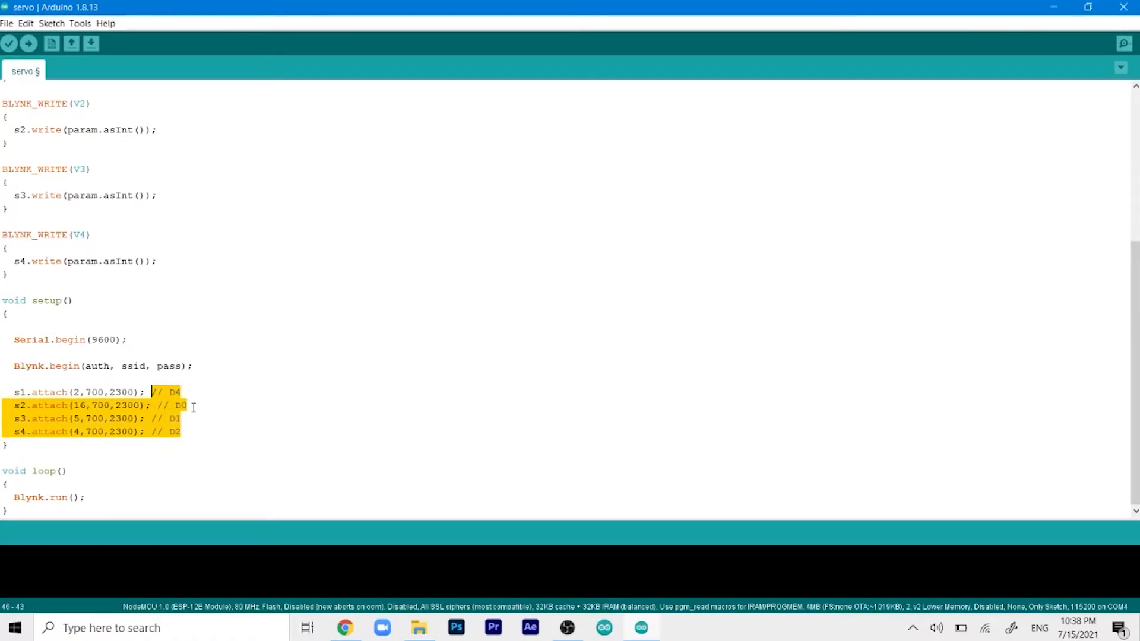
scroll(up, 3)
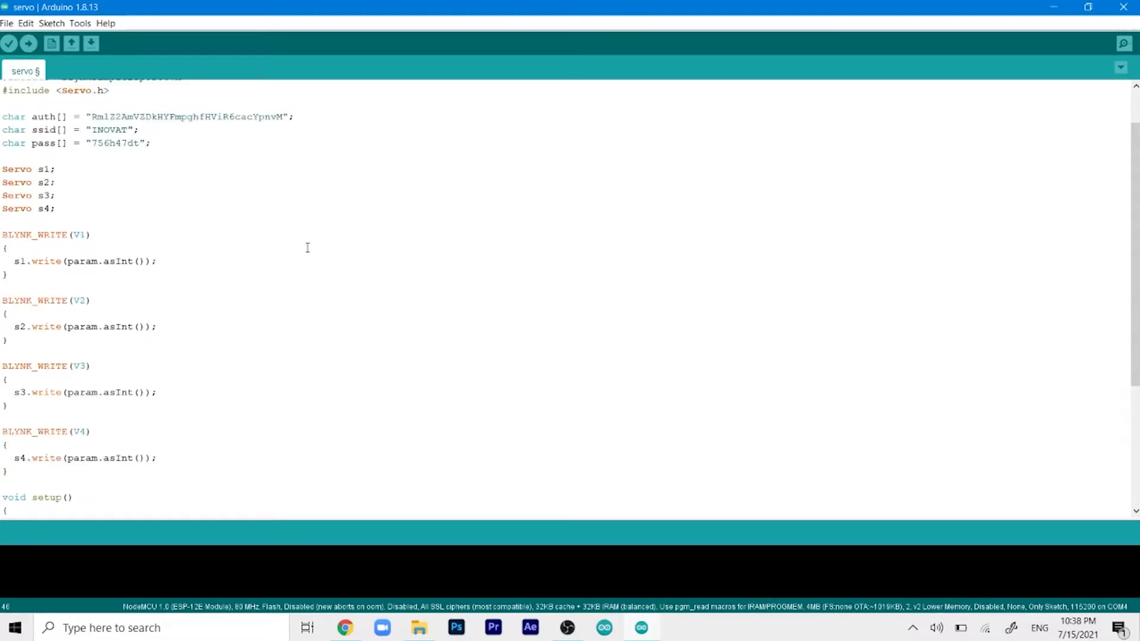
scroll(down, 3)
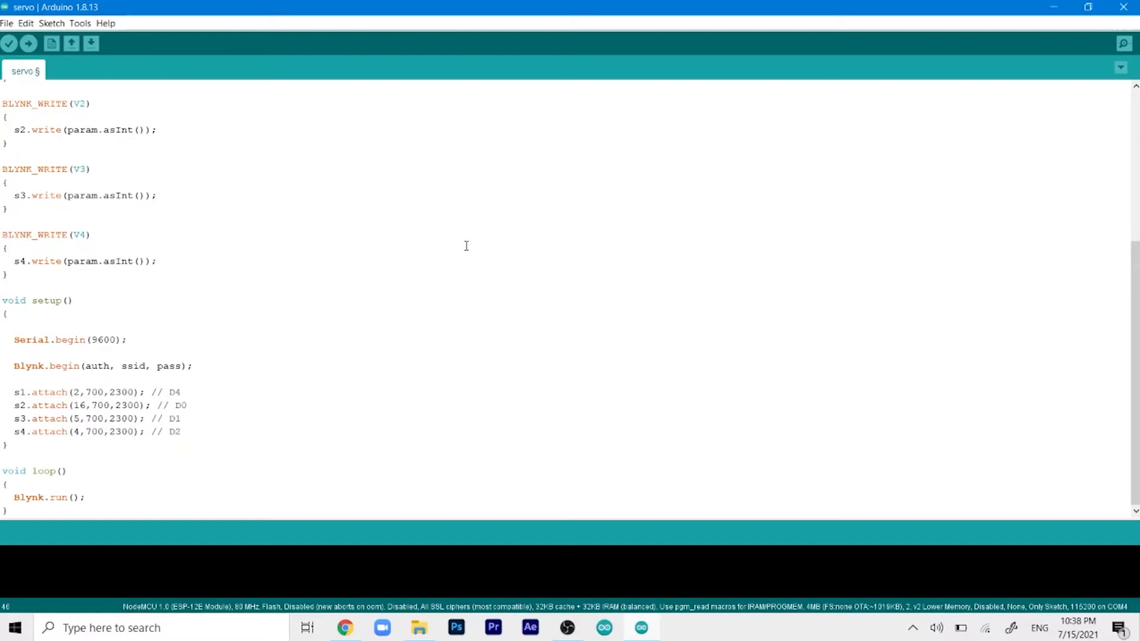
mouse_move(102, 46)
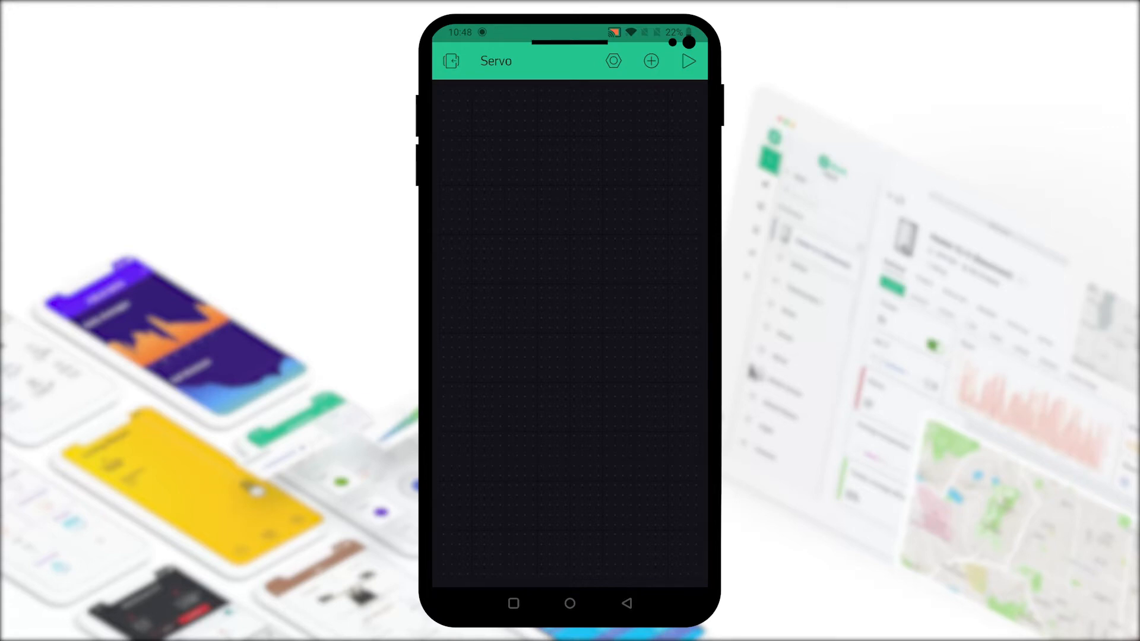
- Add four Slider widgets and assign the first slider to virtual pin V1
click(649, 61)
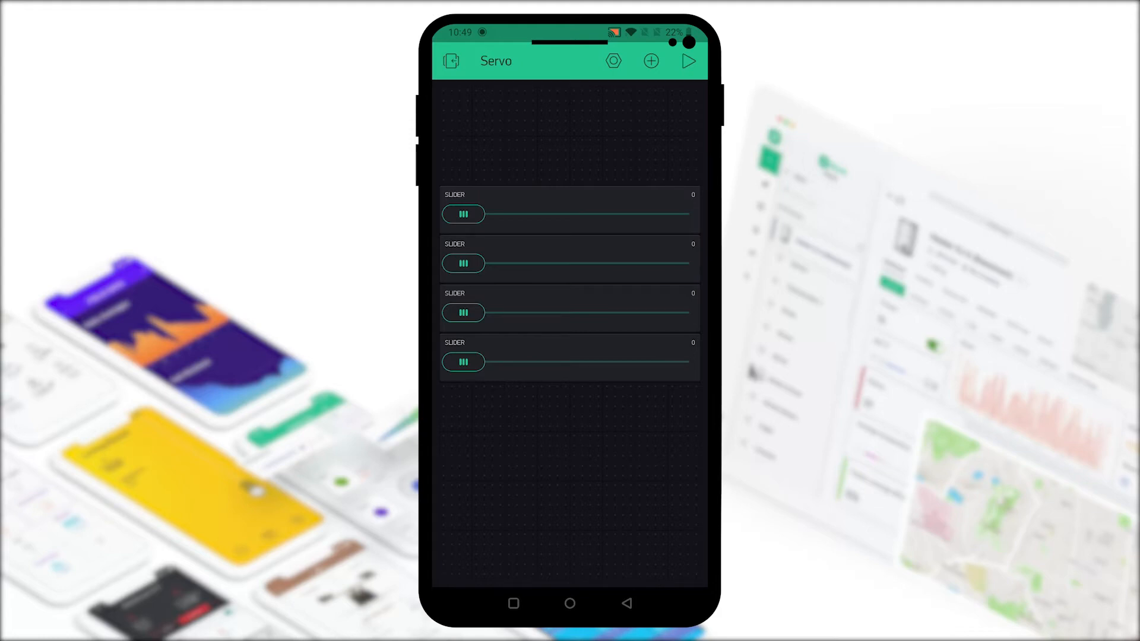
click(463, 214)
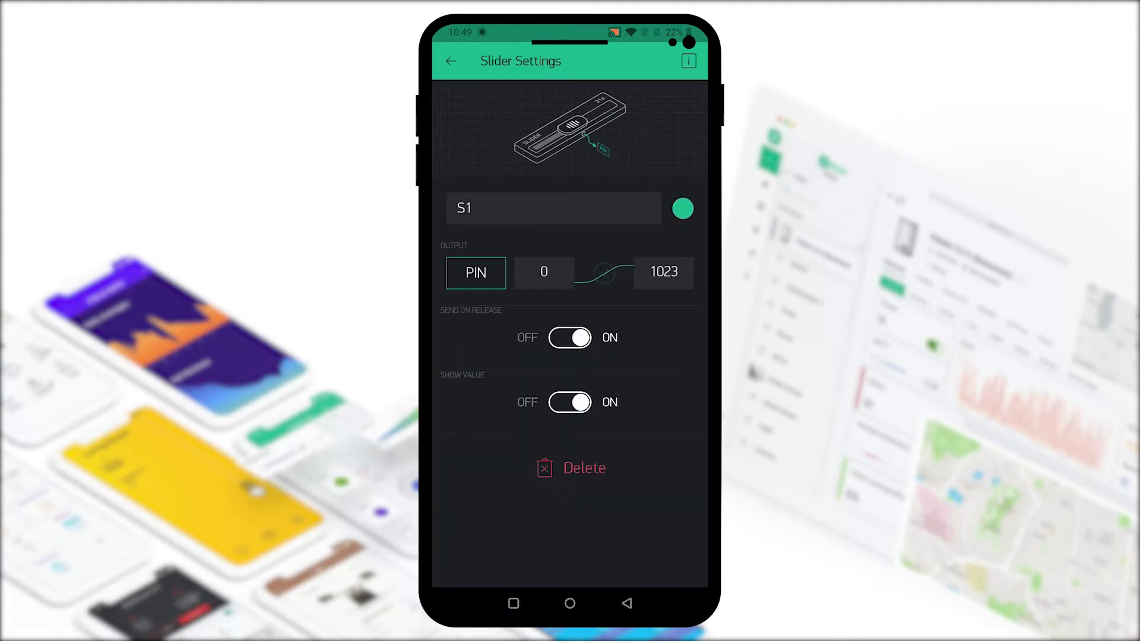
click(476, 272)
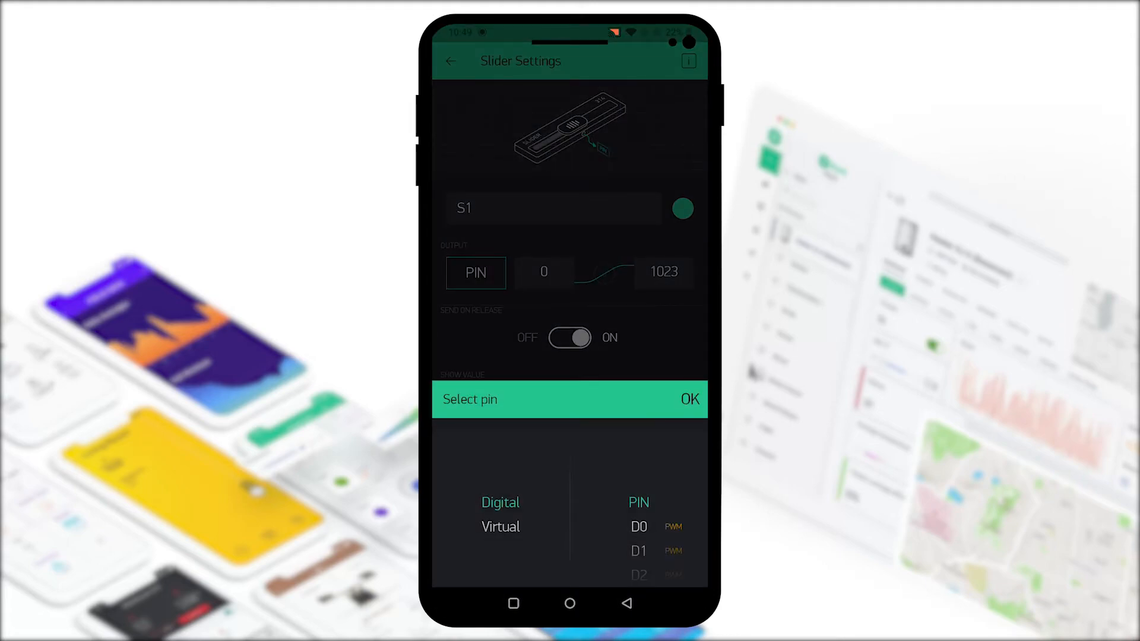
click(499, 527)
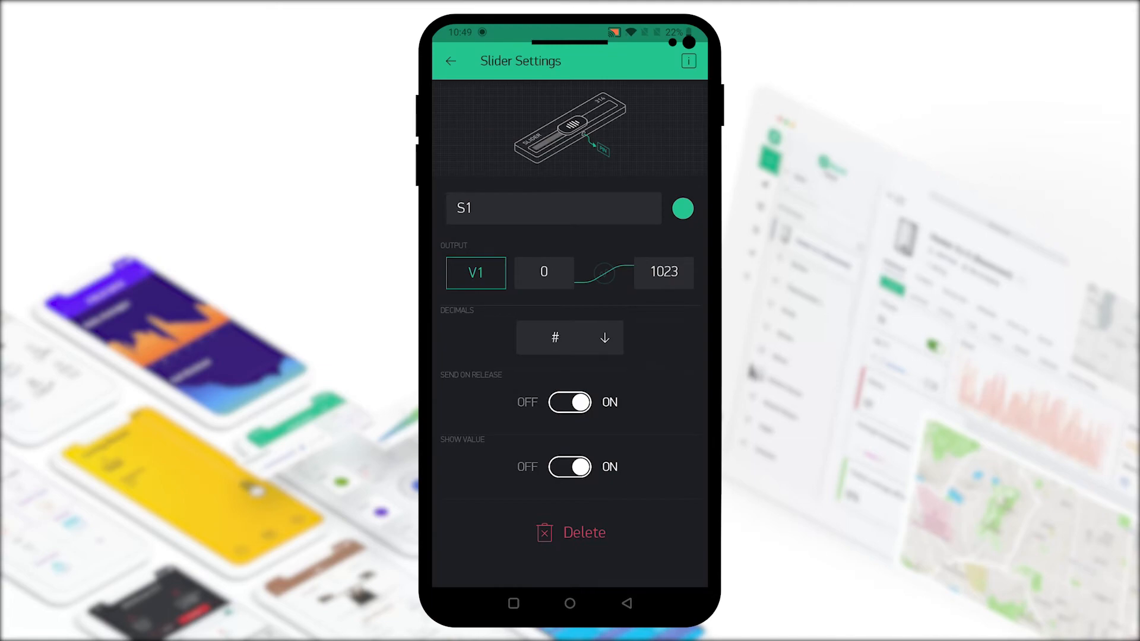
- Set slider S1's maximum to 180 and turn Send On Release off
click(662, 271)
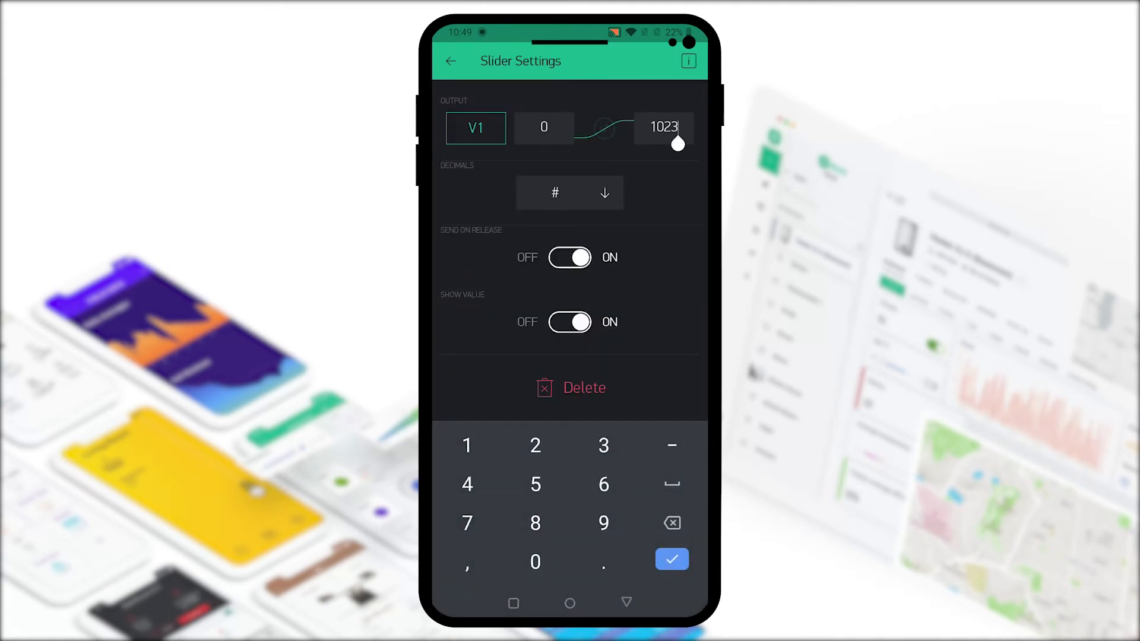
click(670, 559)
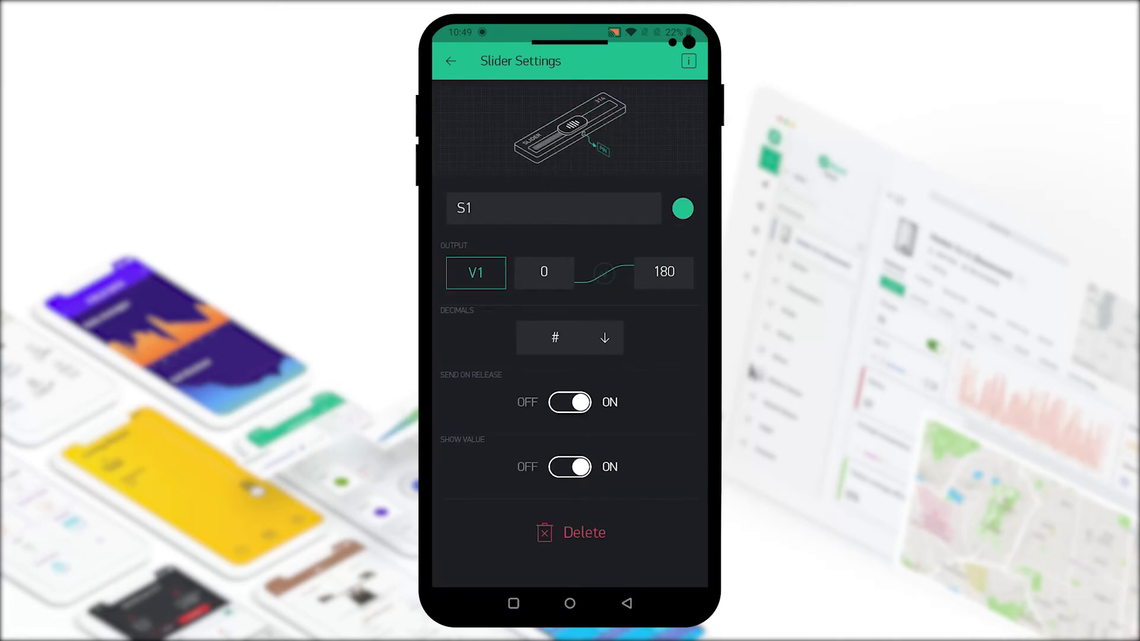
click(570, 402)
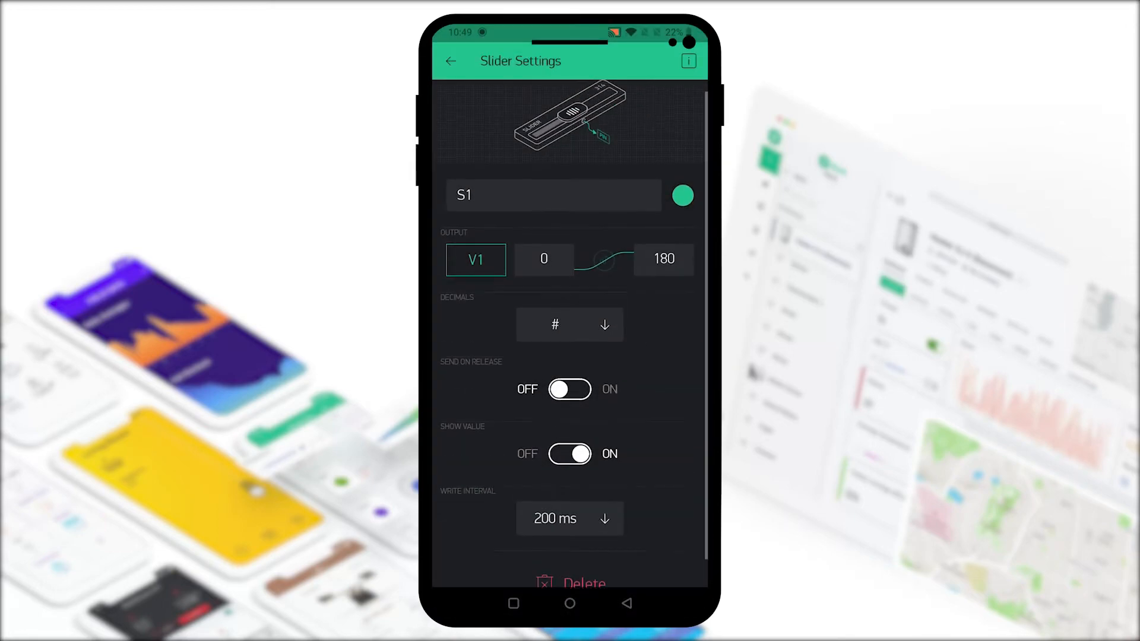
scroll(up, 3)
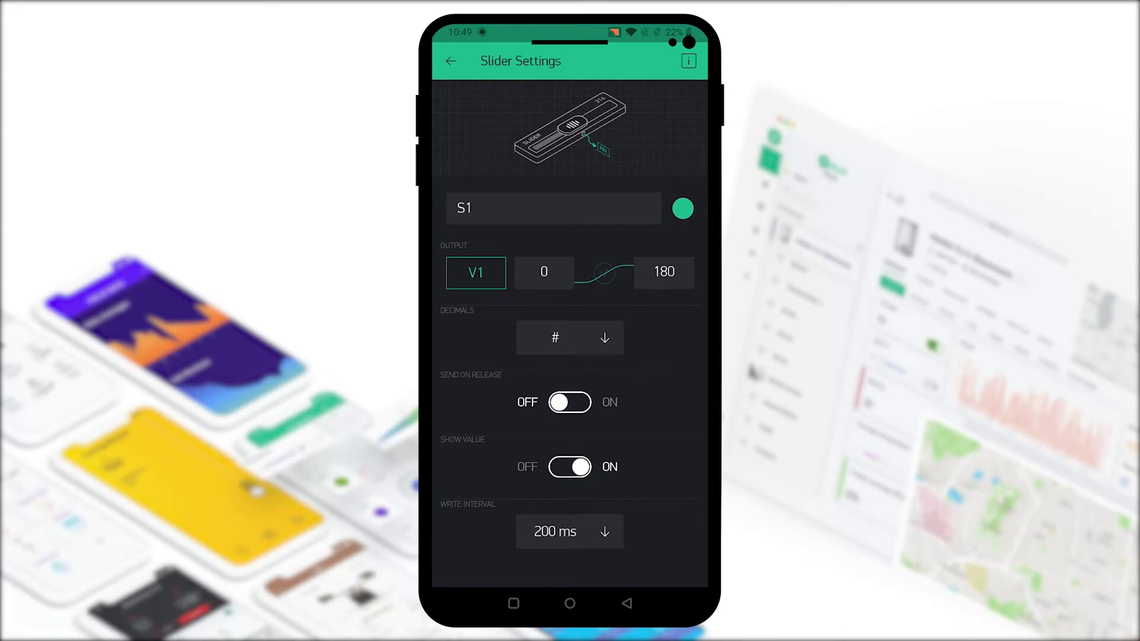
click(450, 61)
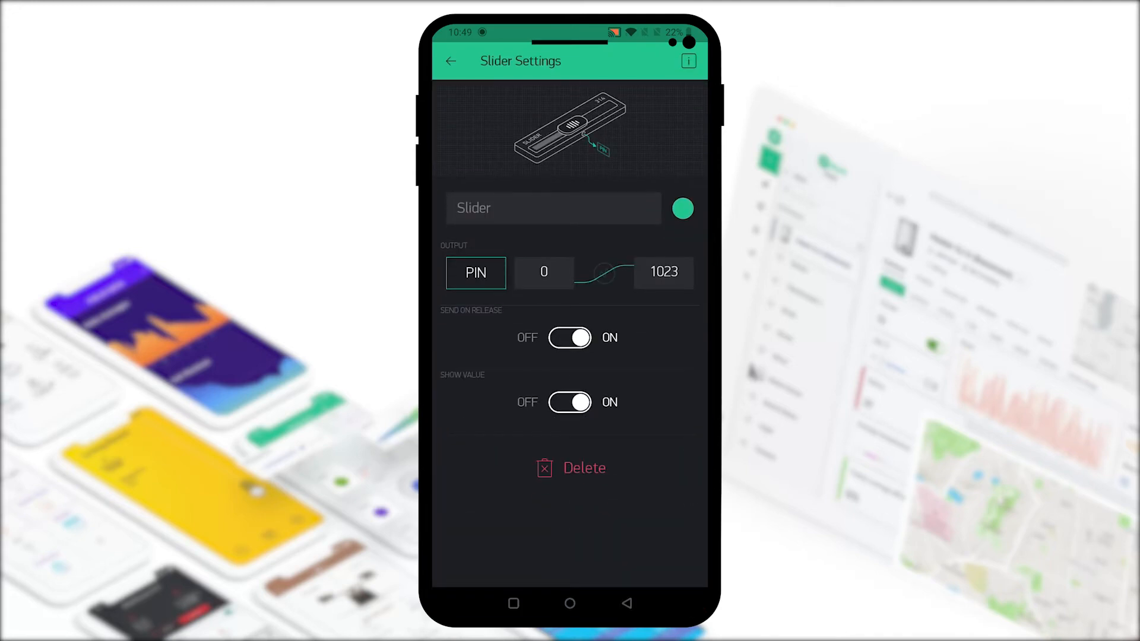
- Assign sliders S2–S4 to virtual pins V2–V4 with maximum 180, then return to the dashboard
click(475, 273)
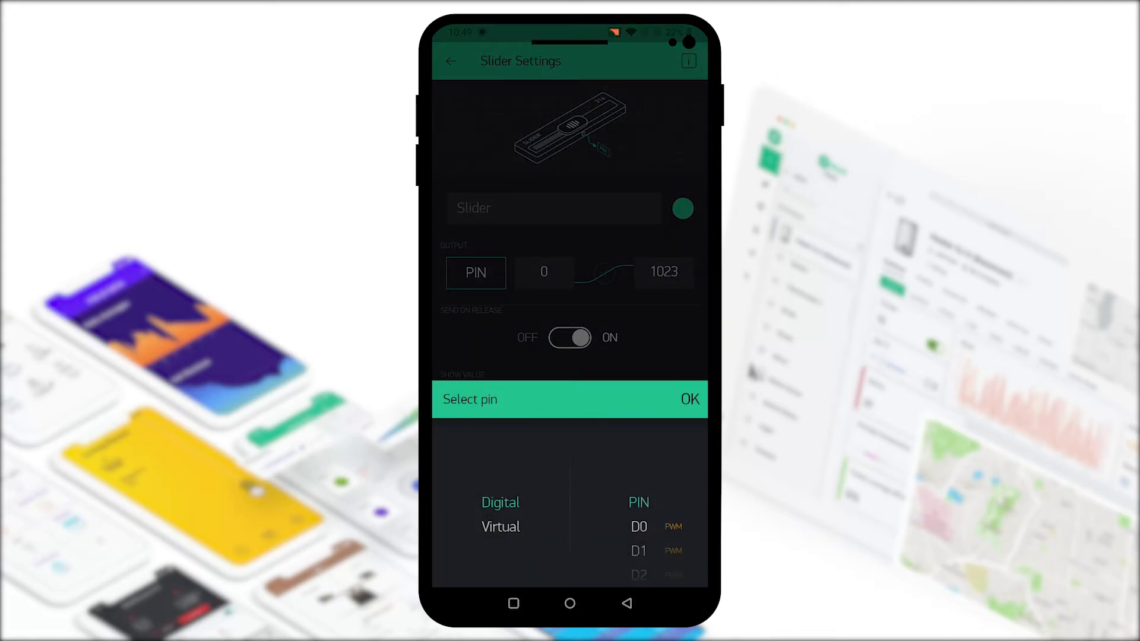
click(500, 526)
text(180)
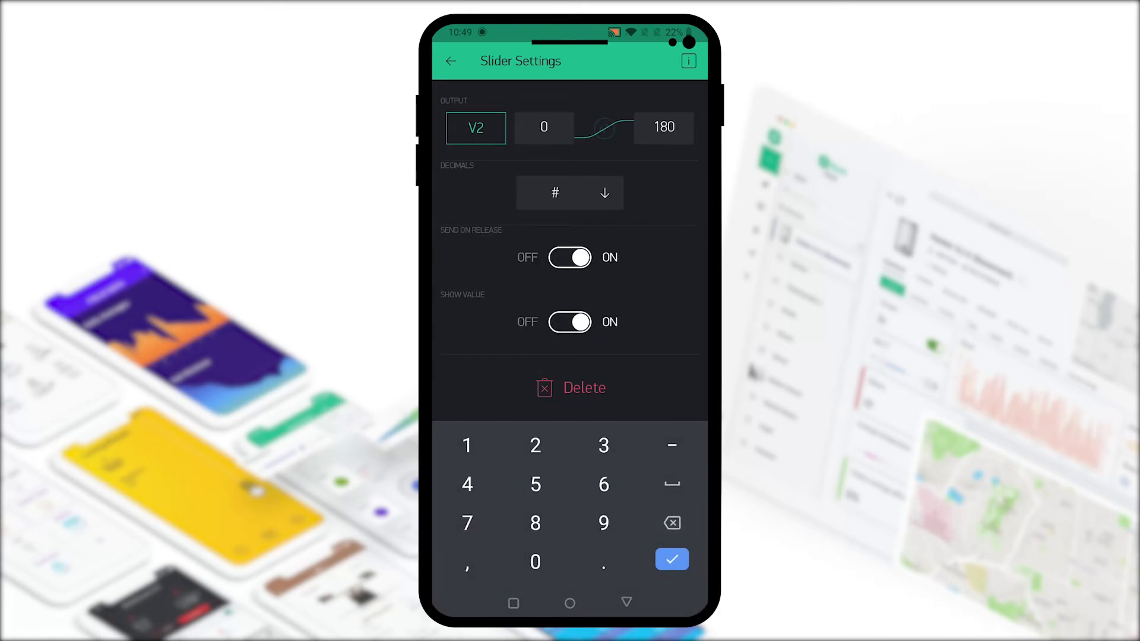
click(670, 559)
text(S3)
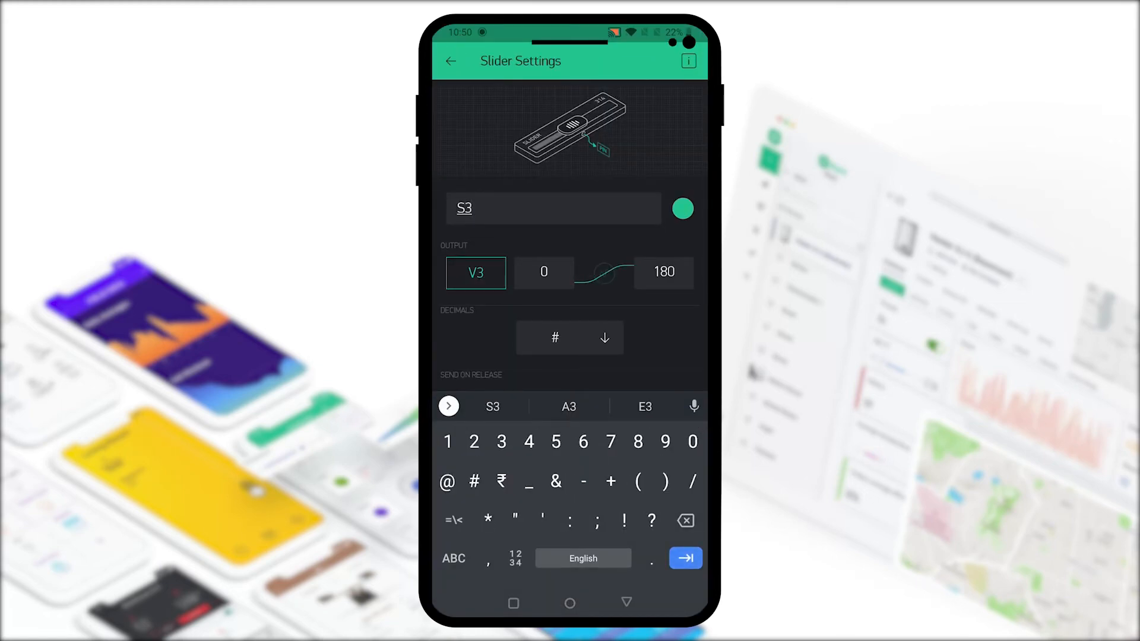
click(475, 272)
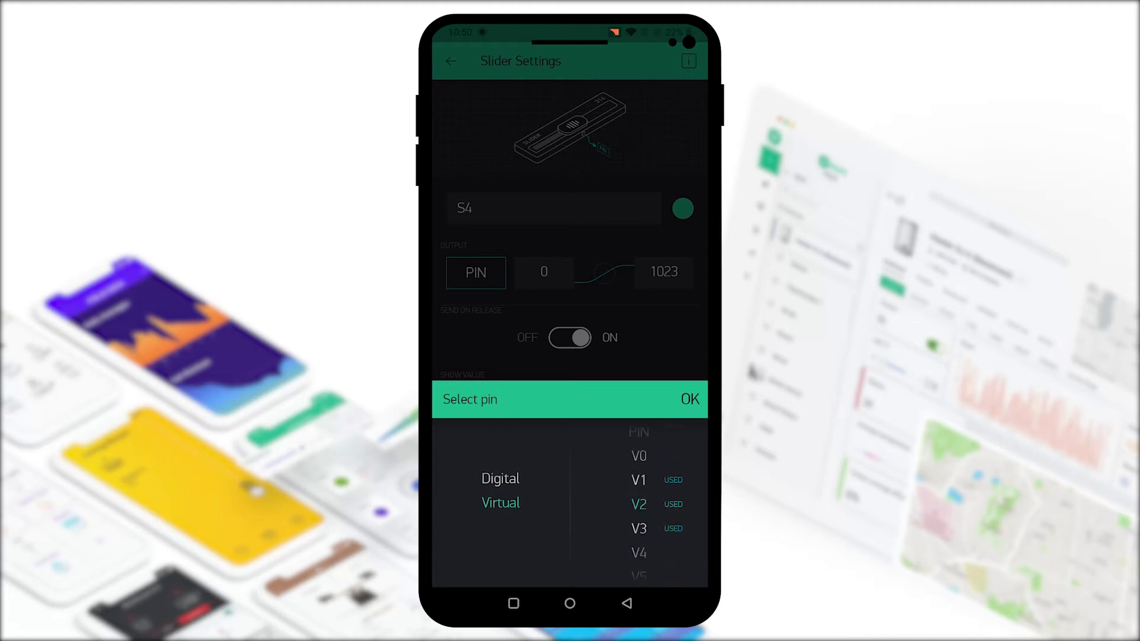
click(638, 553)
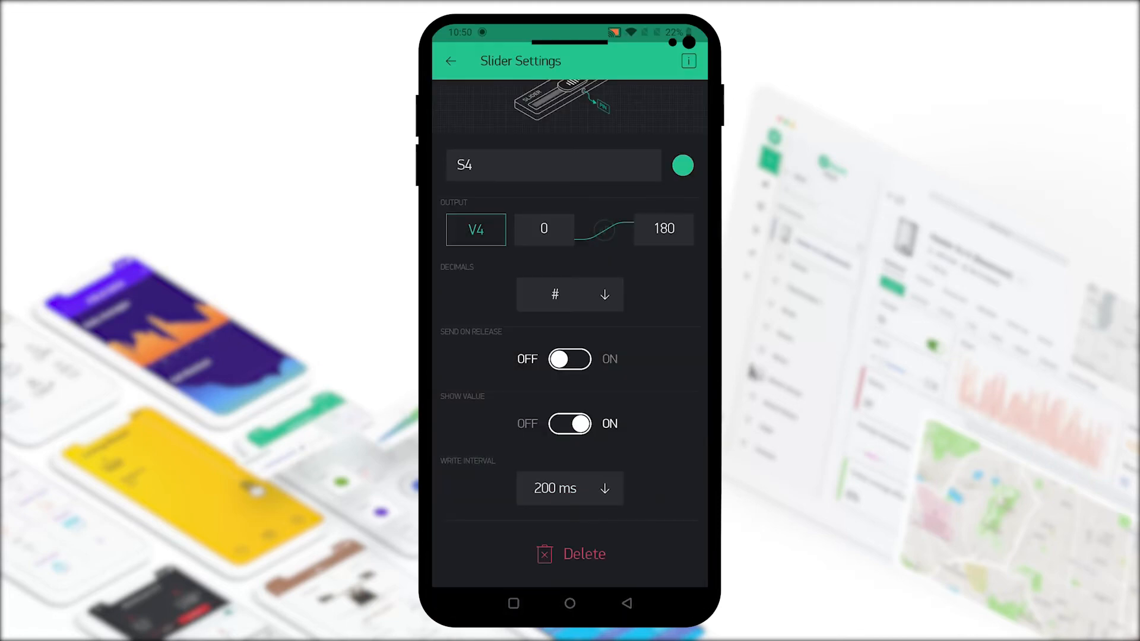
click(450, 61)
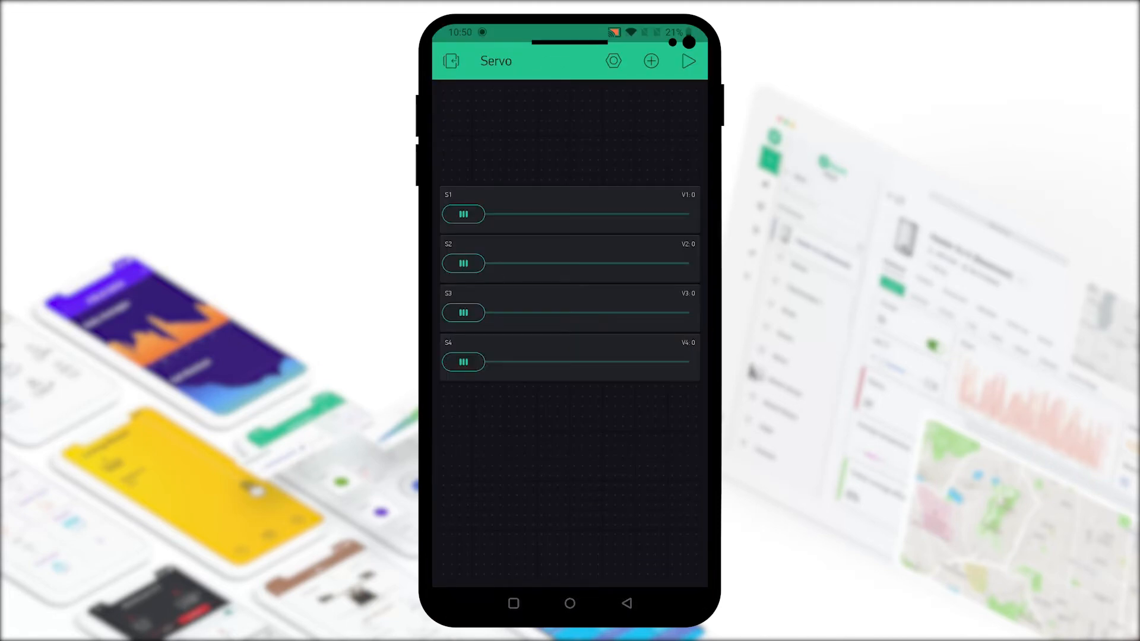